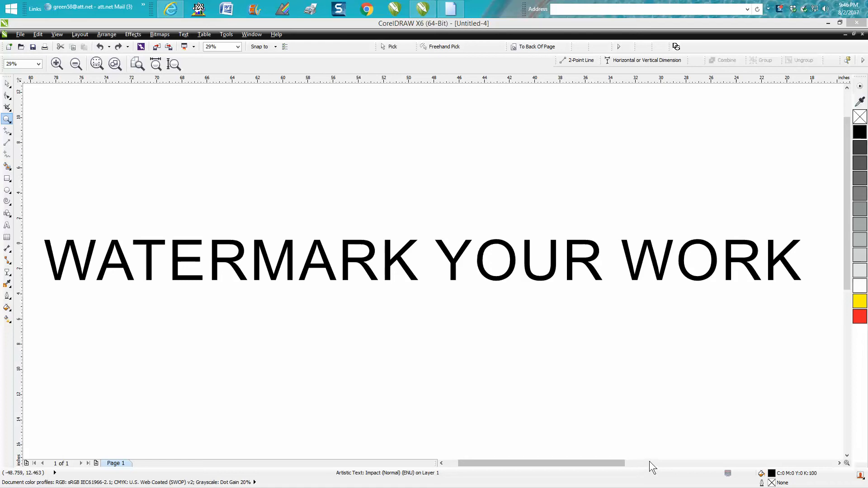
pyautogui.moveTo(626, 463)
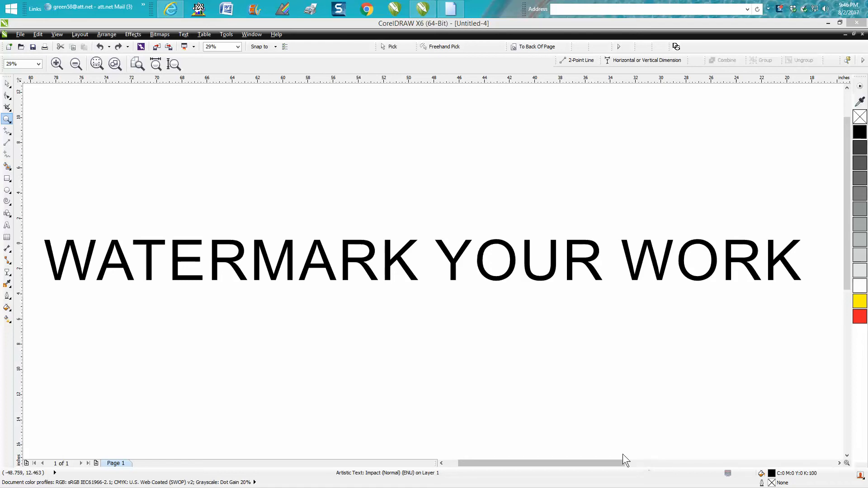
pyautogui.moveTo(269, 279)
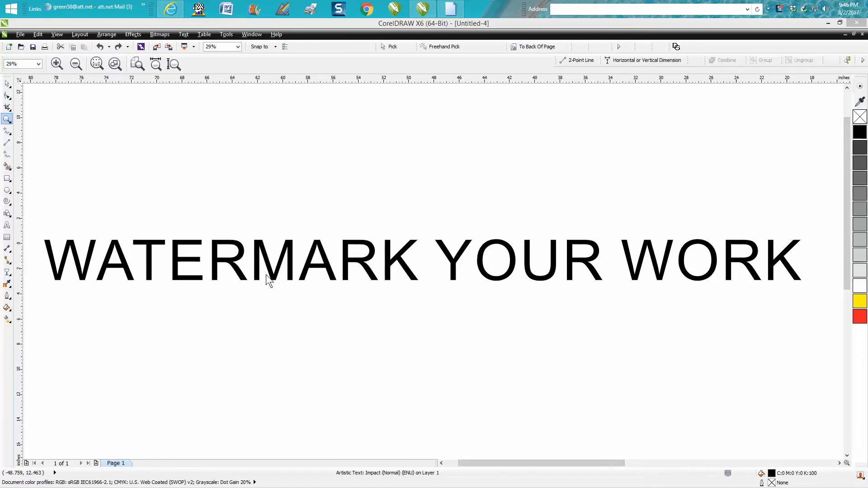
pyautogui.moveTo(618, 287)
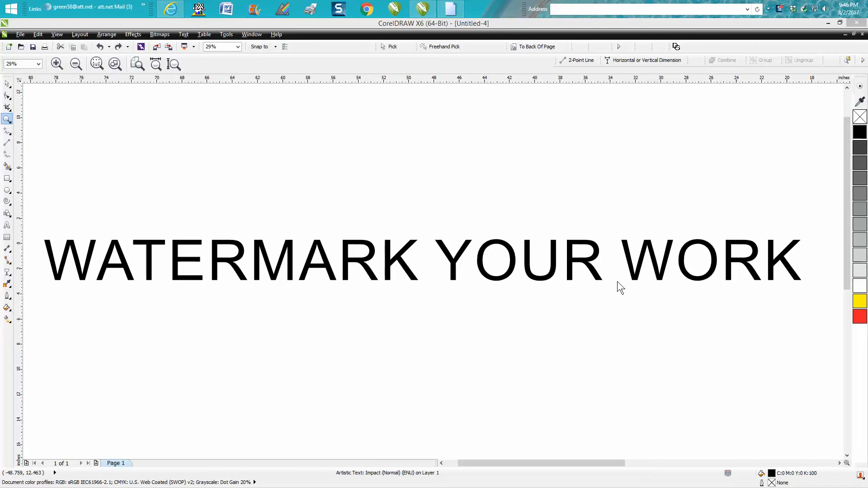
pyautogui.moveTo(553, 318)
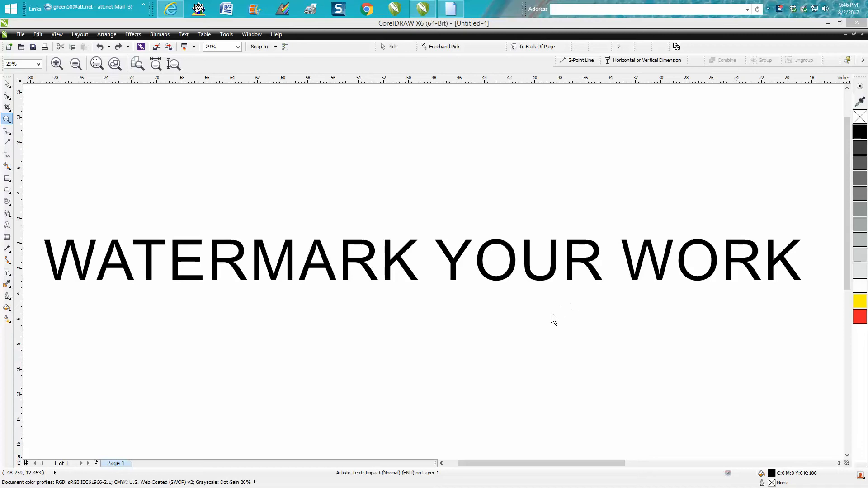
# Switch to the Pick tool while navigating to the chief drawing and its caption.
pyautogui.click(8, 84)
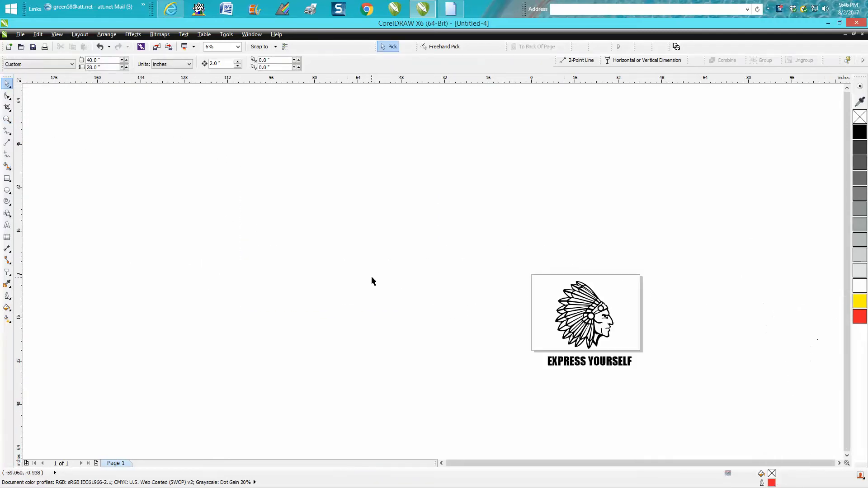
# Select the EXPRESS YOURSELF caption and rotate it about 33 degrees below the drawing.
pyautogui.click(8, 119)
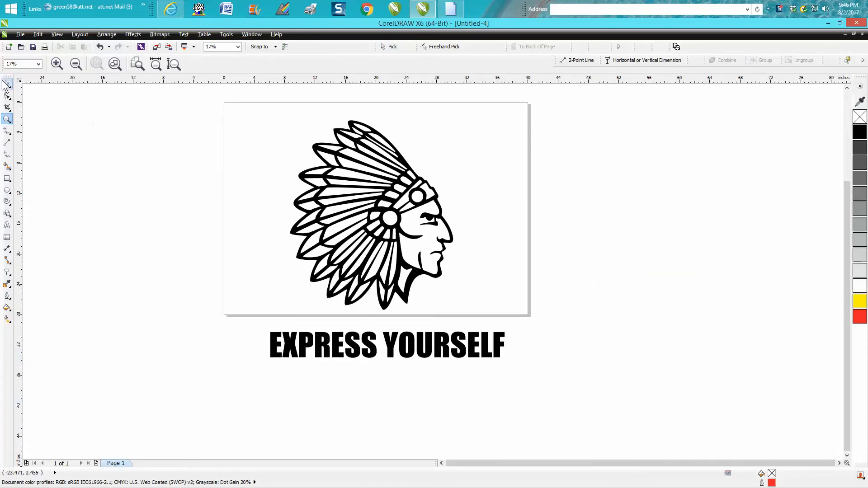
pyautogui.click(8, 83)
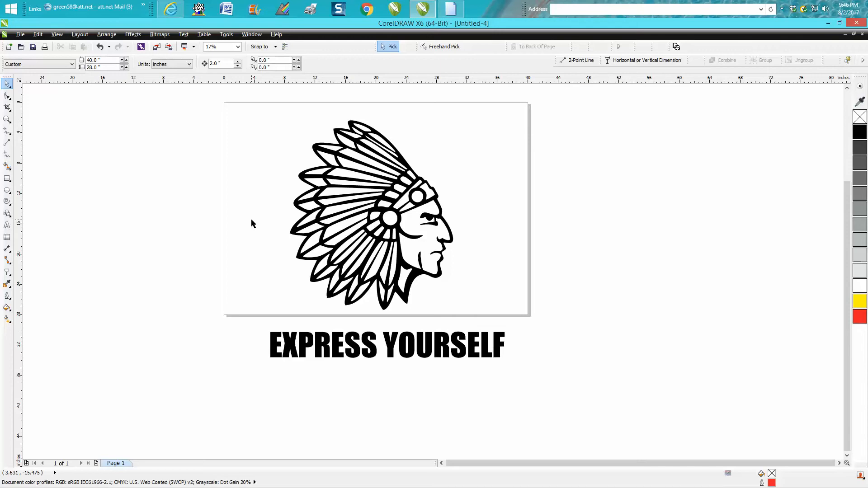
pyautogui.click(386, 344)
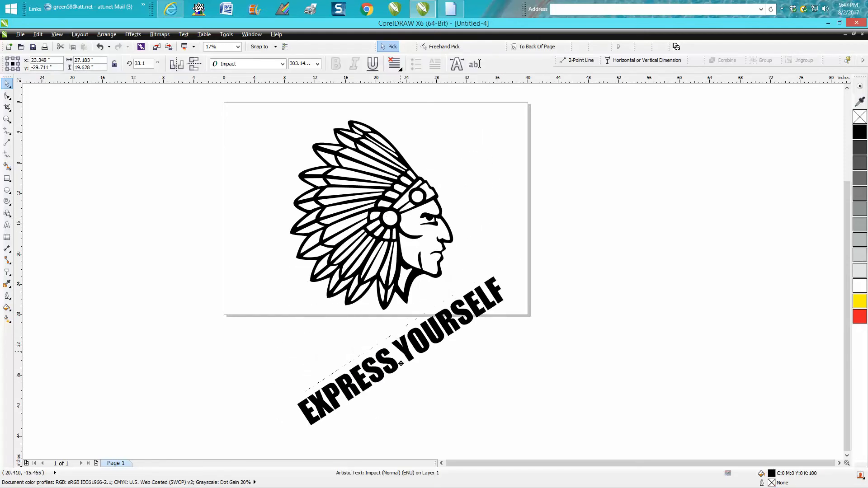
# Undo the 33-degree tilt and re-rotate the caption to 38 degrees toward the chief's chin.
pyautogui.click(99, 46)
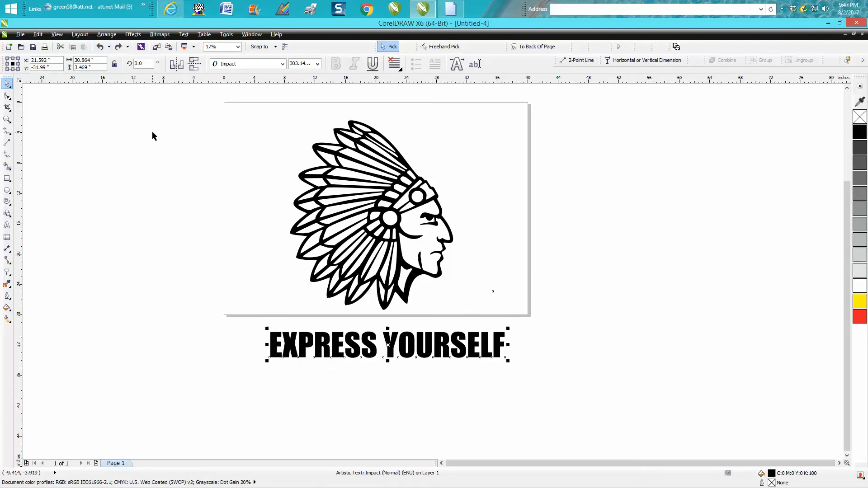
pyautogui.moveTo(186, 248)
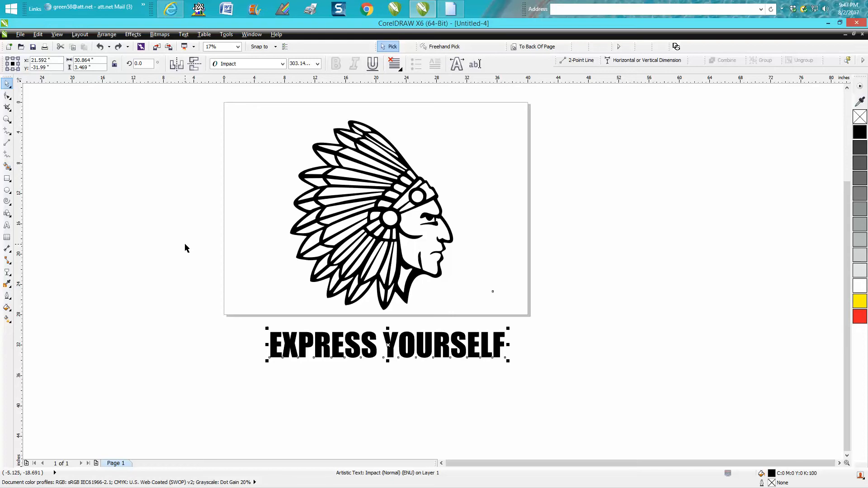
pyautogui.click(186, 247)
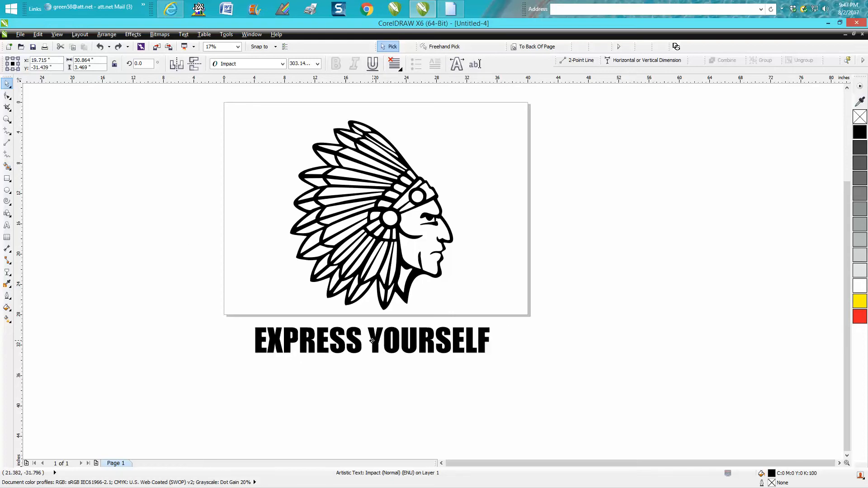
pyautogui.click(371, 341)
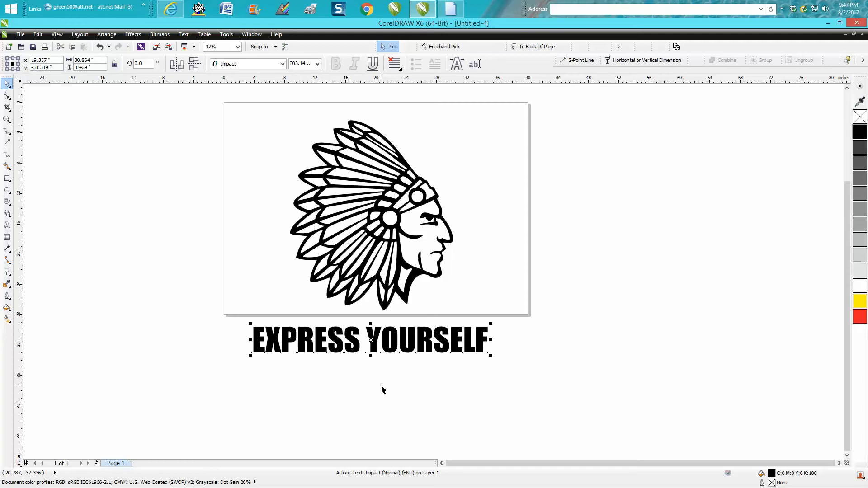
pyautogui.moveTo(369, 300)
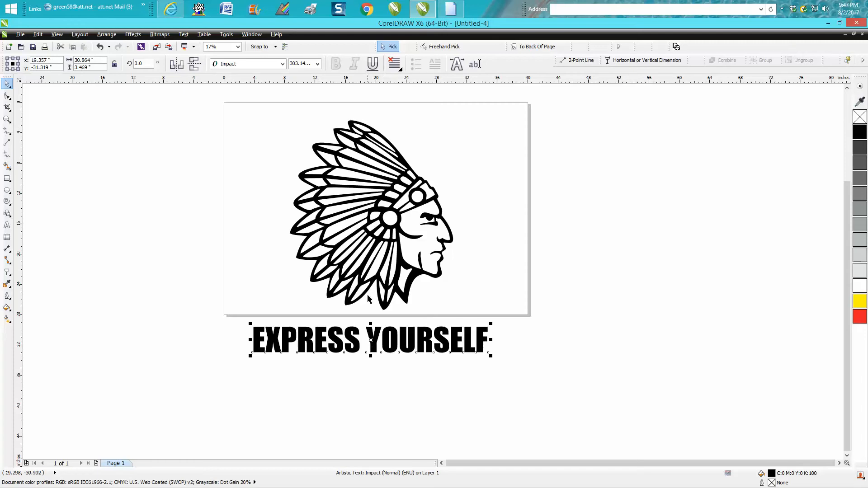
pyautogui.moveTo(8, 149)
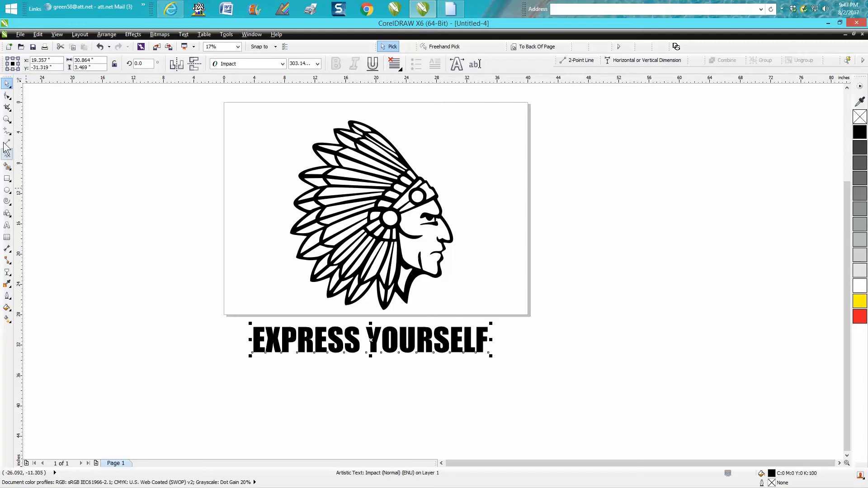
pyautogui.click(8, 120)
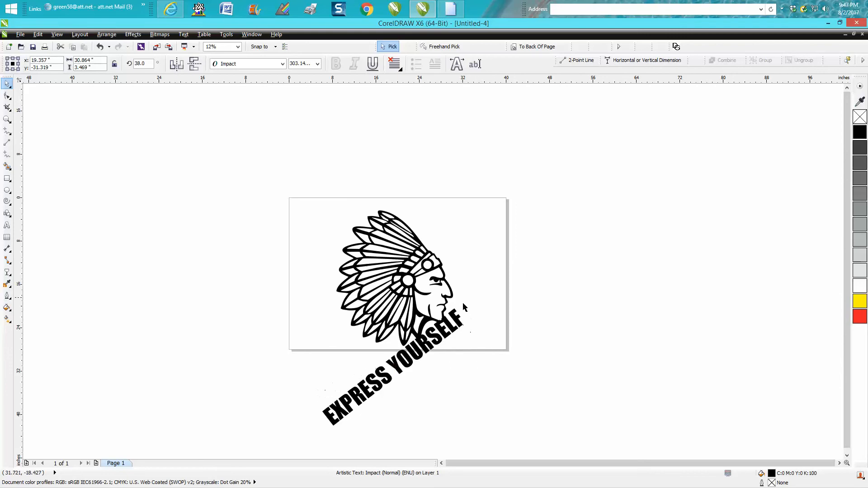
# Move the tilted caption diagonally across the chief's head, lower left to upper right.
pyautogui.click(391, 376)
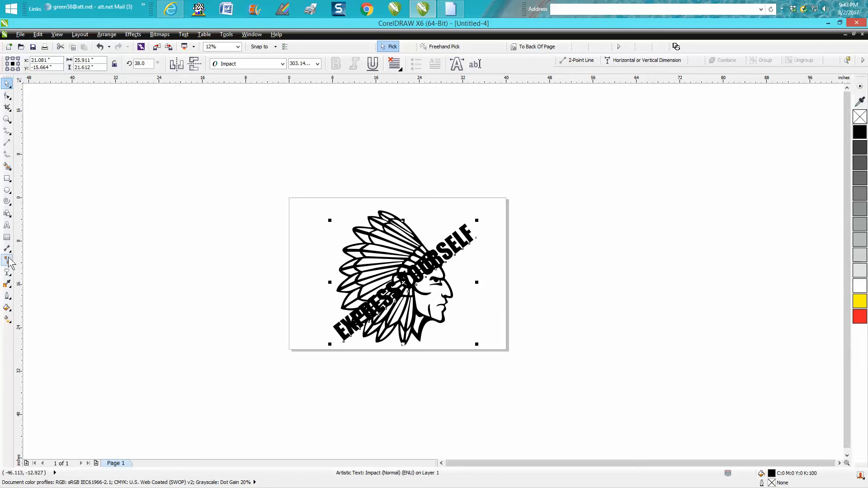
pyautogui.click(8, 262)
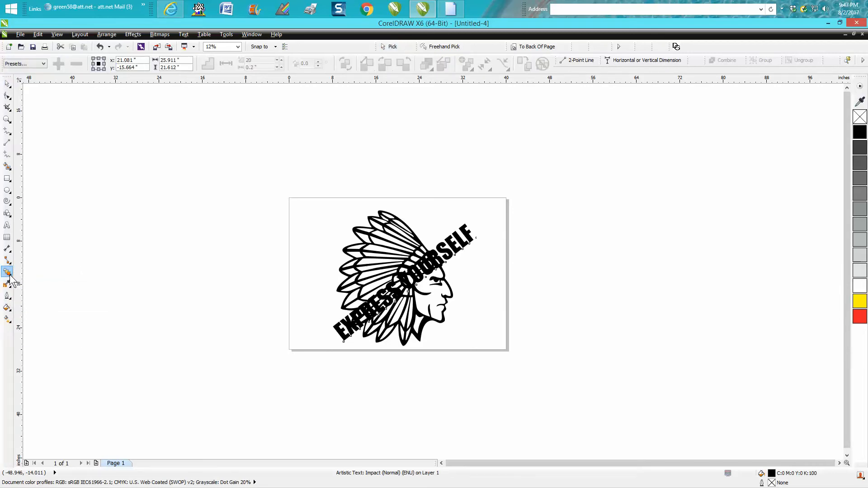
# Apply a Uniform transparency of 85 to the caption, making it a faint grey watermark.
pyautogui.click(7, 272)
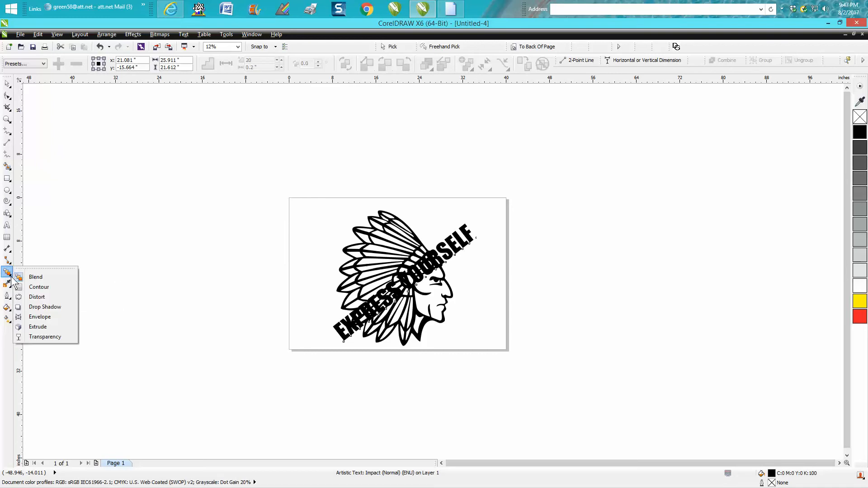
pyautogui.click(46, 337)
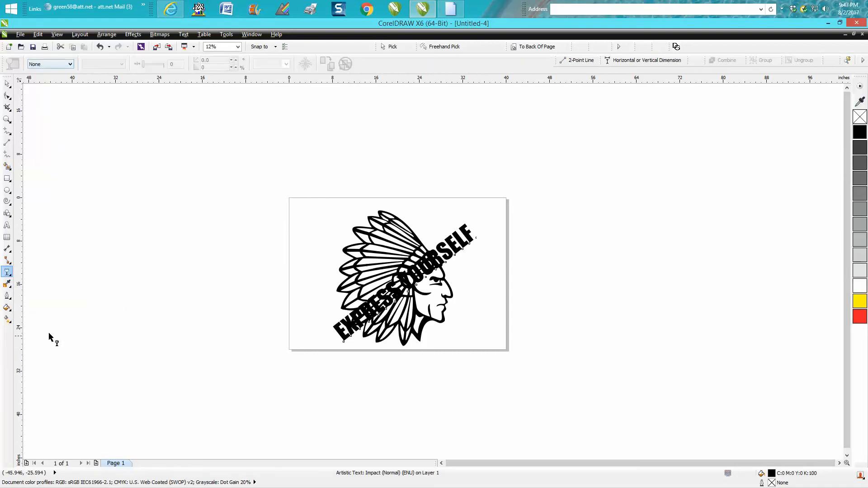
pyautogui.moveTo(149, 209)
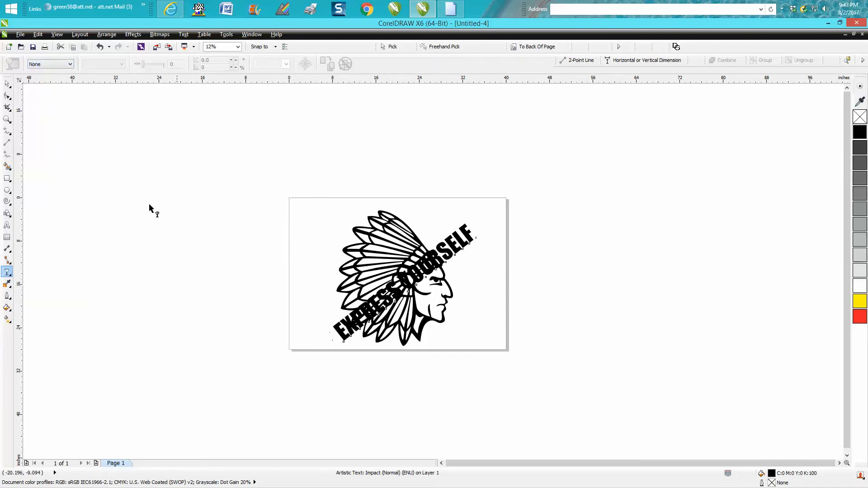
pyautogui.click(70, 63)
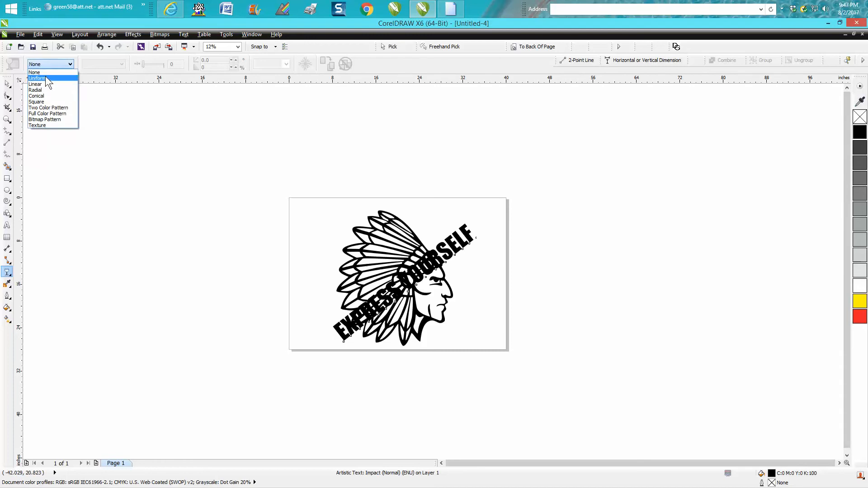
pyautogui.click(36, 78)
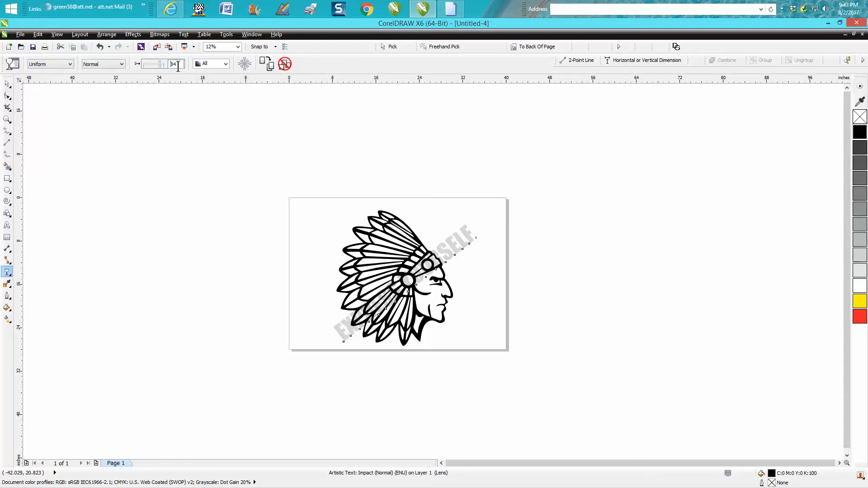
pyautogui.tripleClick(174, 64)
pyautogui.write('85')
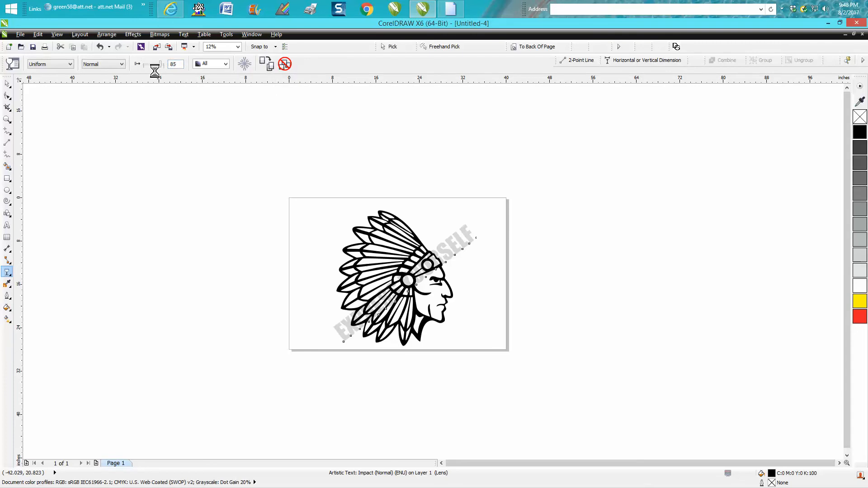
pyautogui.click(8, 120)
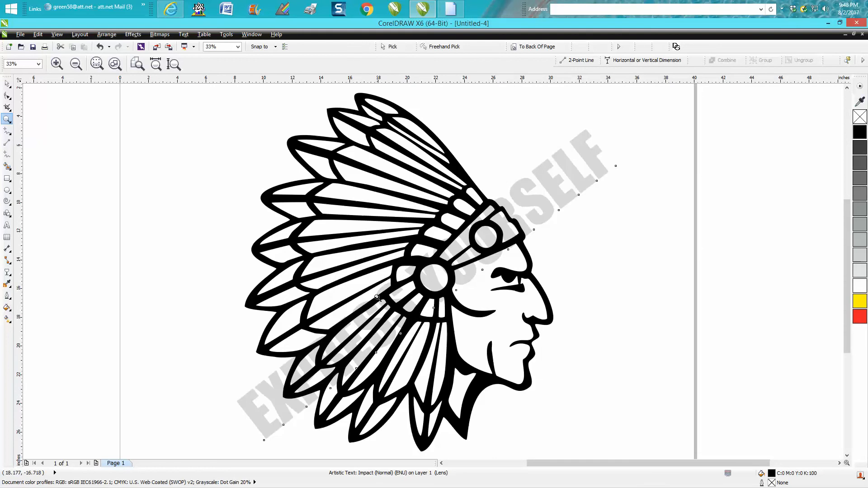
pyautogui.moveTo(24, 95)
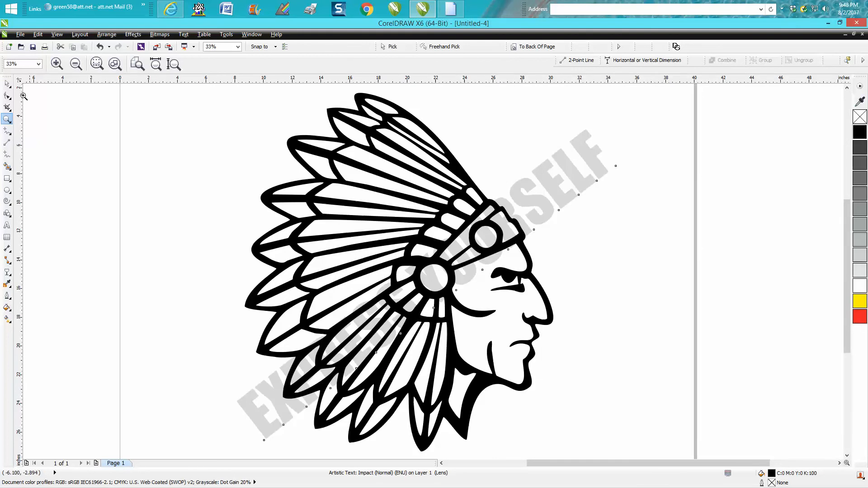
pyautogui.click(8, 83)
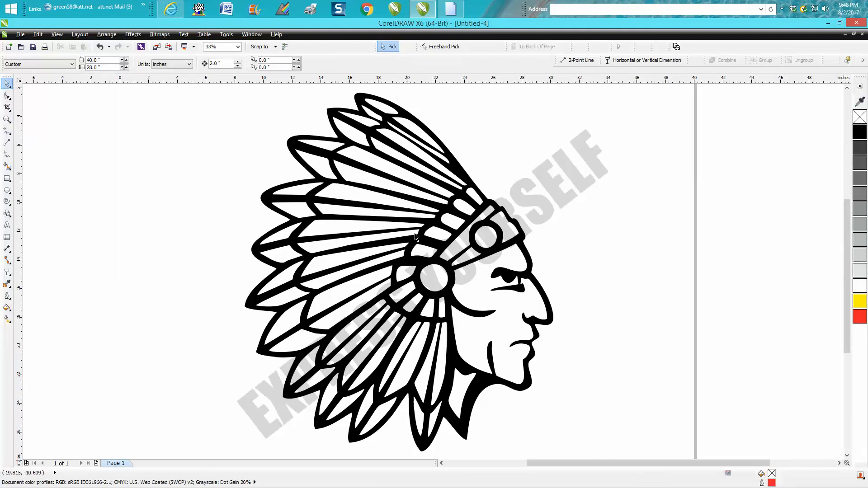
pyautogui.moveTo(528, 237)
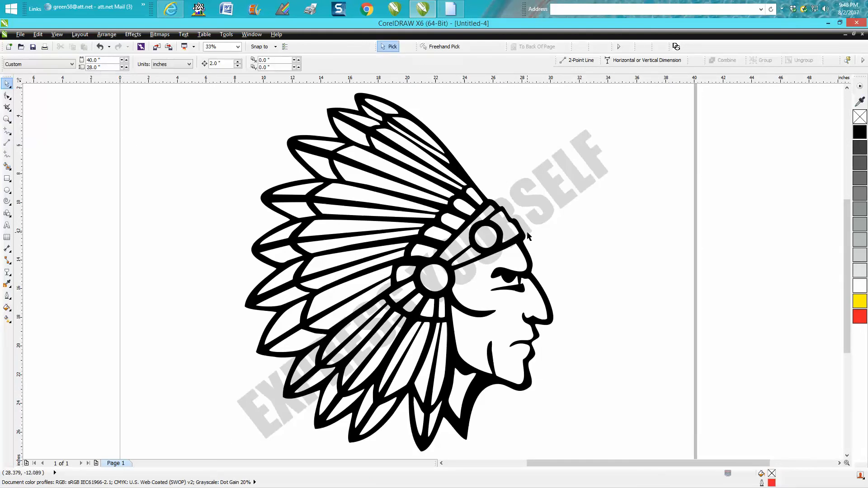
pyautogui.click(526, 238)
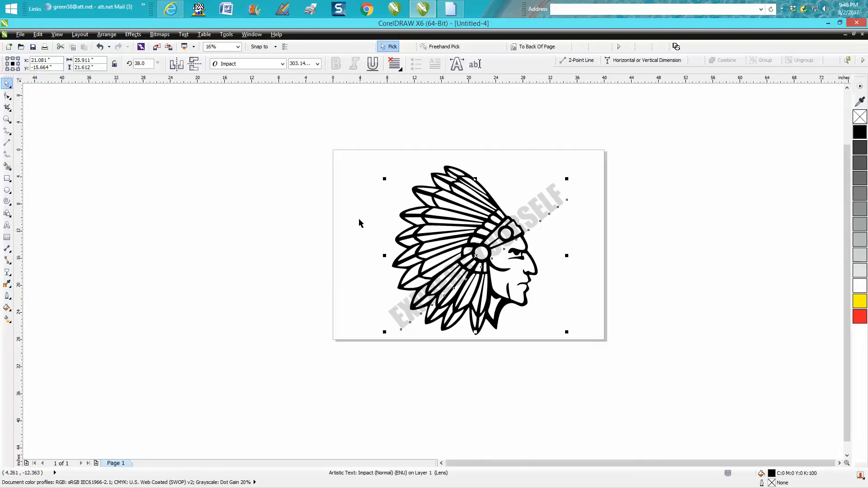
pyautogui.click(361, 183)
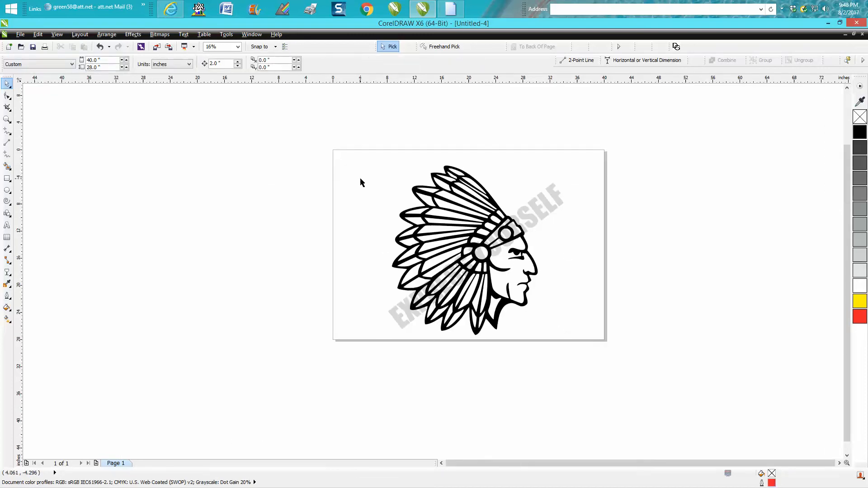
pyautogui.moveTo(370, 176)
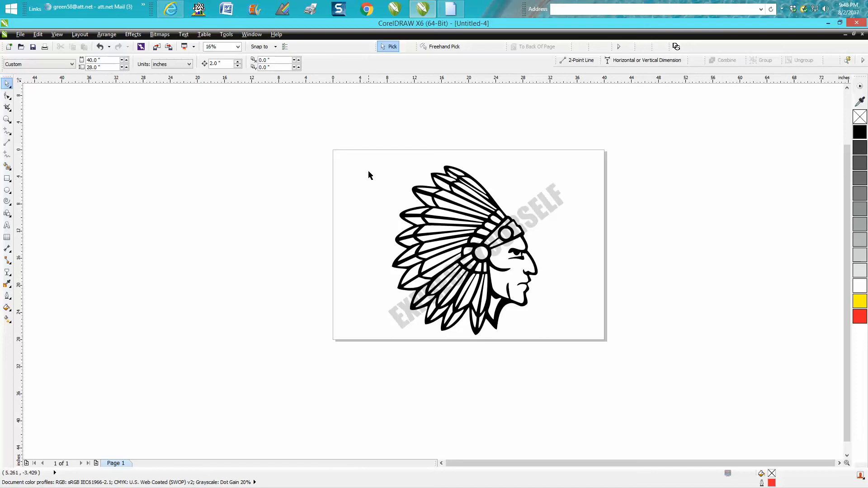
pyautogui.moveTo(358, 151)
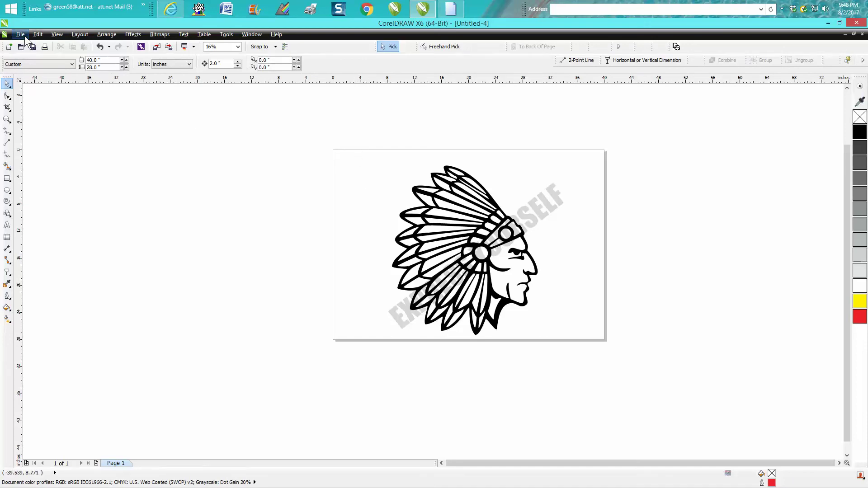
# Import EXPORT TEST.pdf and place its chief drawing copy left of the page.
pyautogui.click(20, 35)
pyautogui.write('Ex')
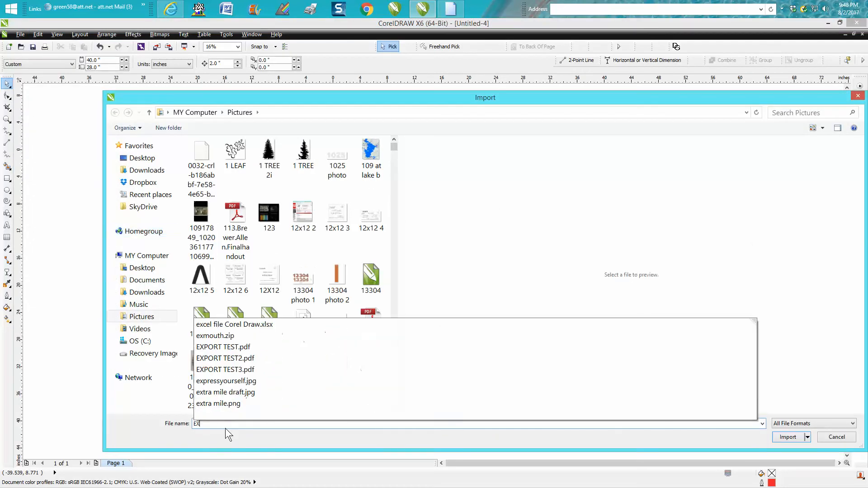
pyautogui.click(224, 346)
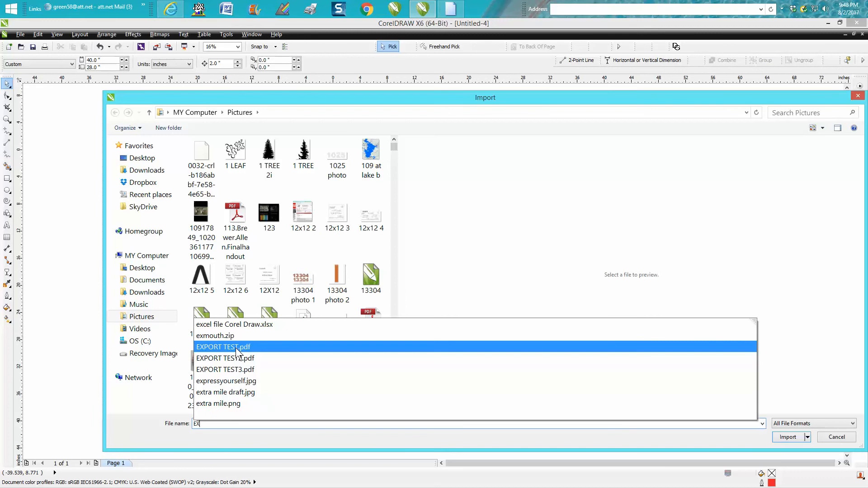
pyautogui.click(788, 437)
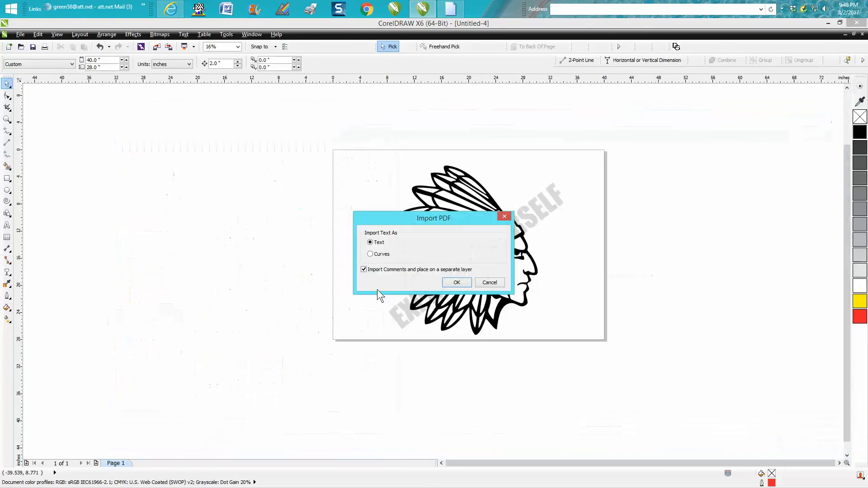
pyautogui.click(456, 282)
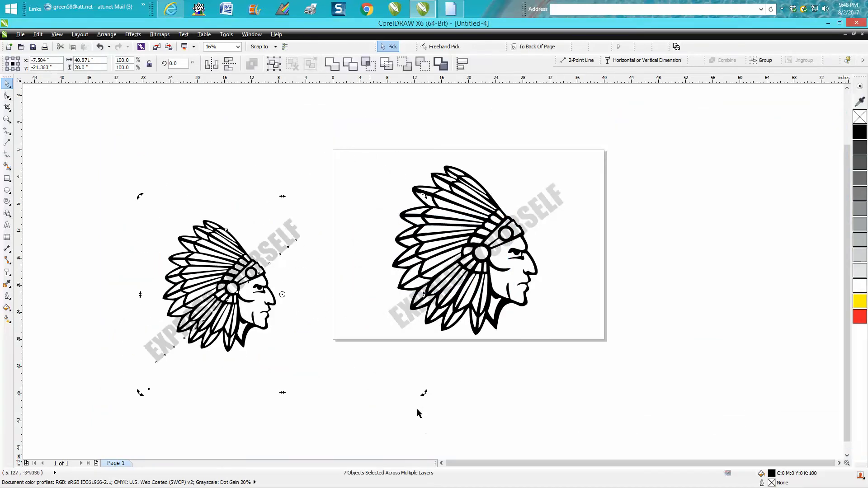
pyautogui.click(412, 375)
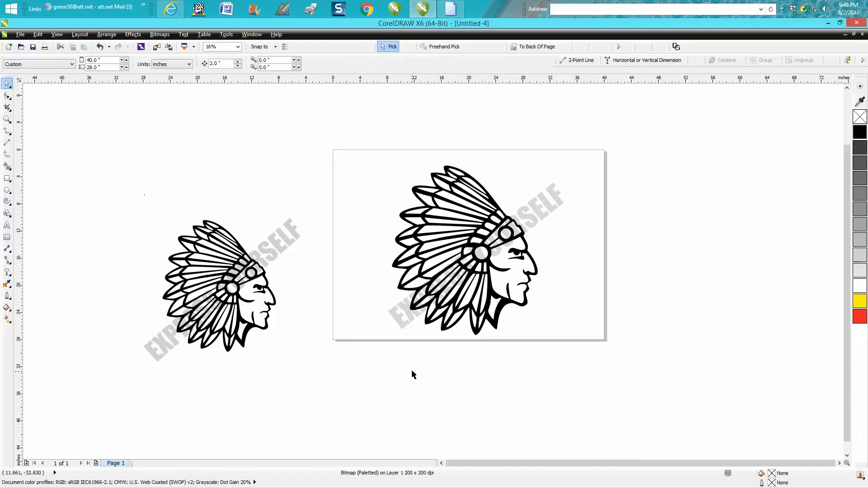
# Delete the imported copy and convert the drawing plus watermark to a 300 dpi CMYK bitmap.
pyautogui.click(222, 284)
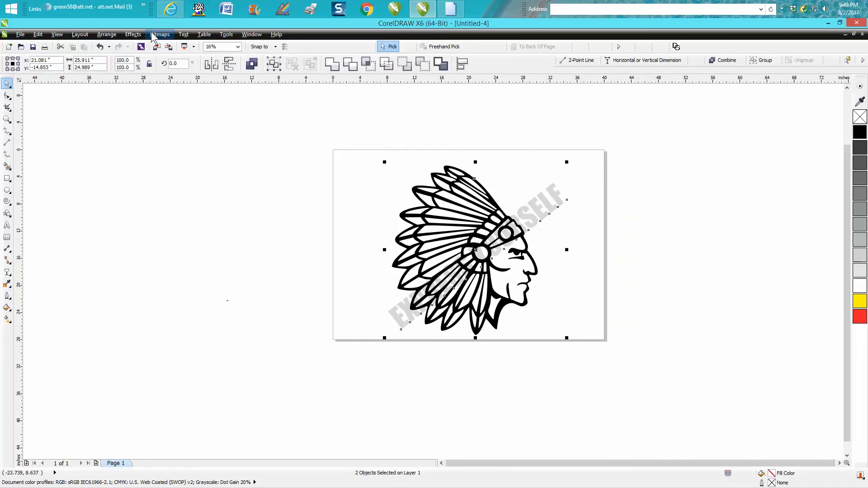
pyautogui.click(159, 34)
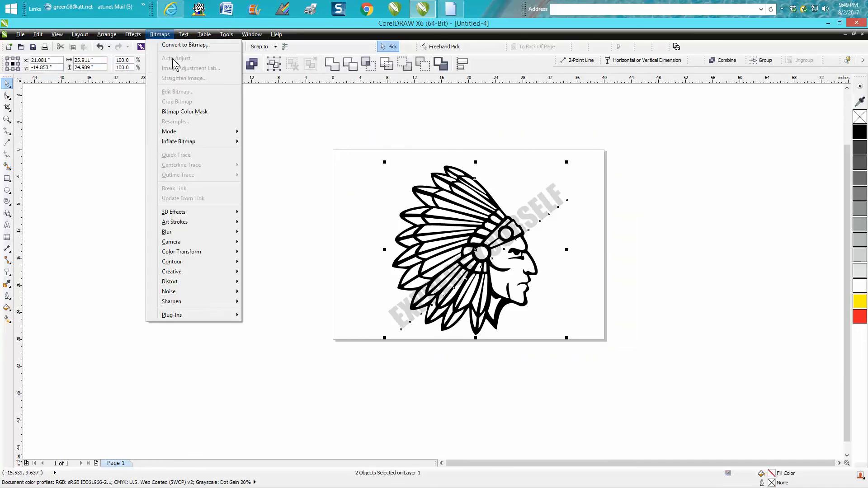
pyautogui.click(186, 45)
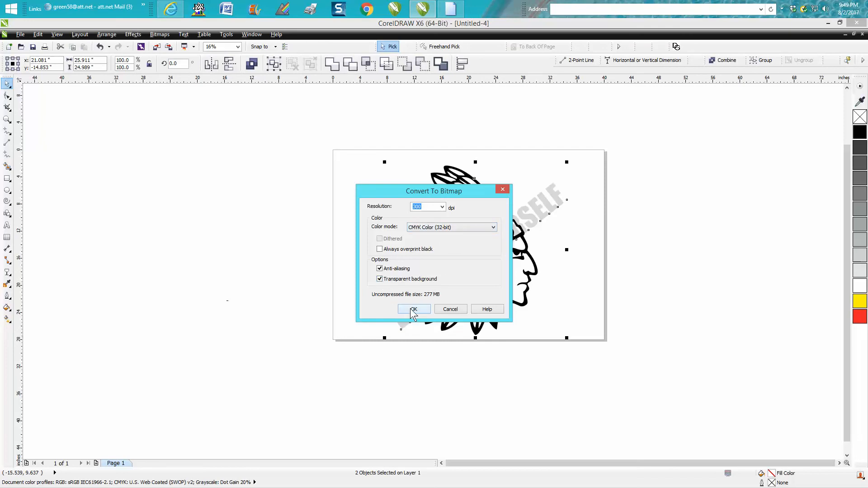
pyautogui.click(413, 309)
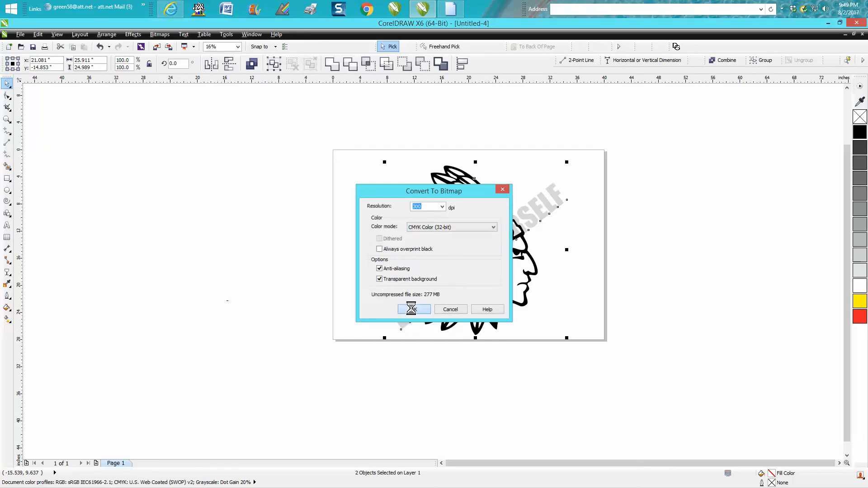
pyautogui.click(413, 310)
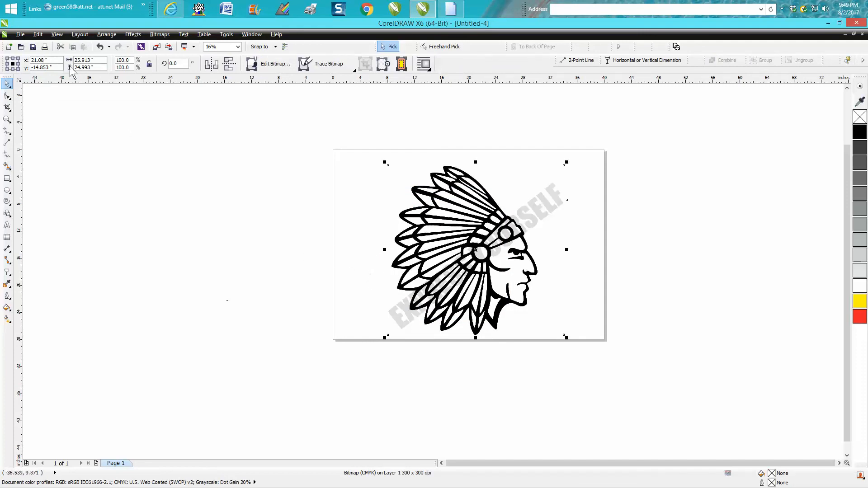
# Export the bitmap drawing as a PDF named TEST5 in Pictures with default PDF settings.
pyautogui.click(20, 34)
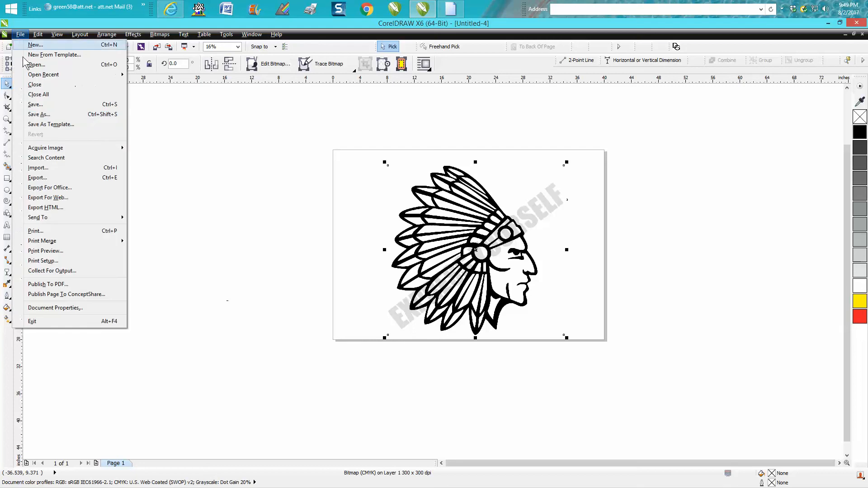
pyautogui.click(37, 178)
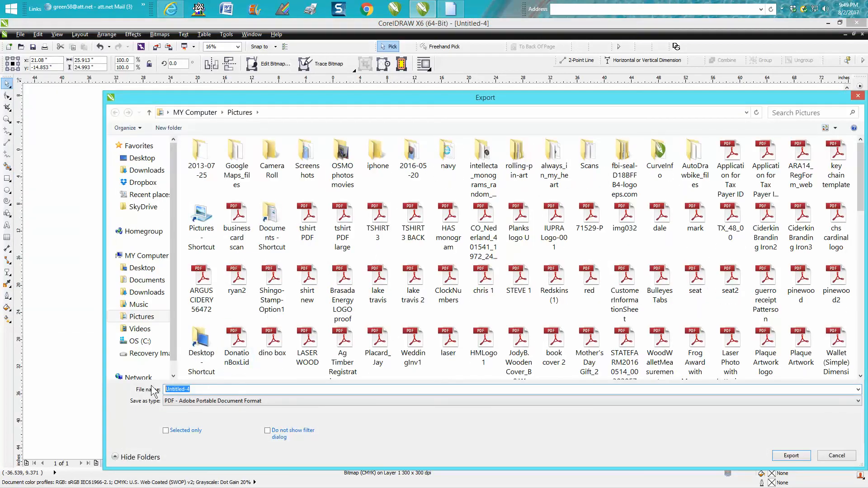
pyautogui.write('TEST5')
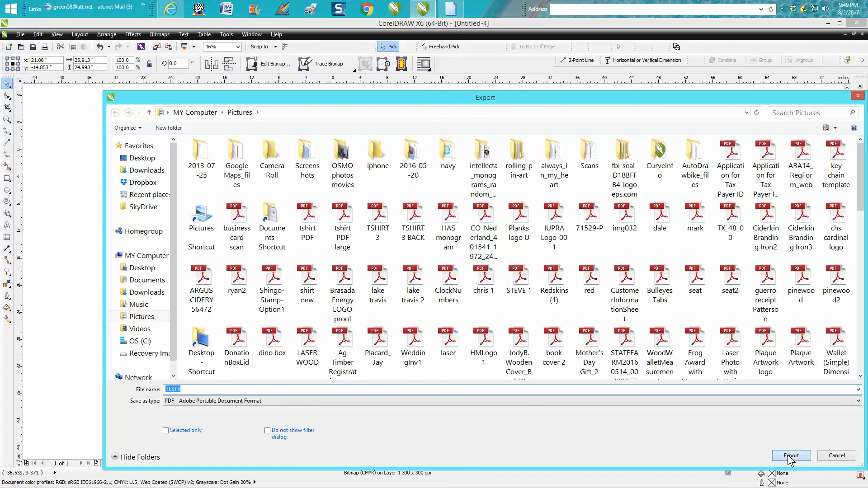
pyautogui.click(790, 456)
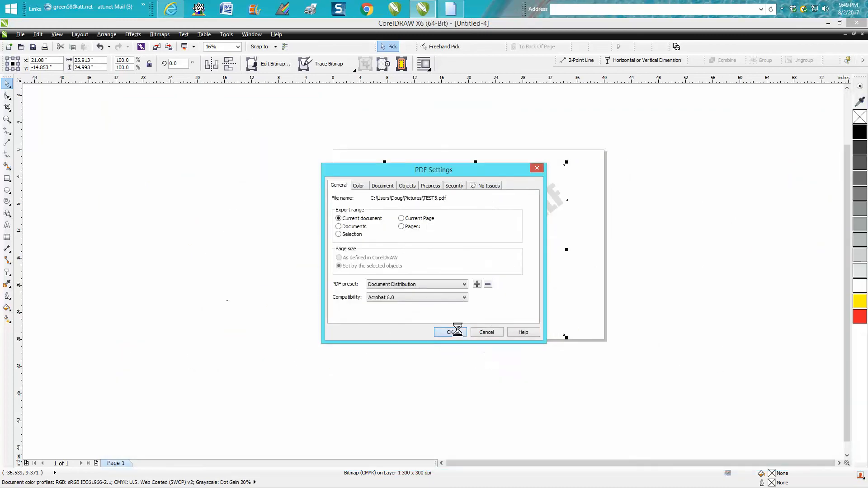
pyautogui.click(451, 331)
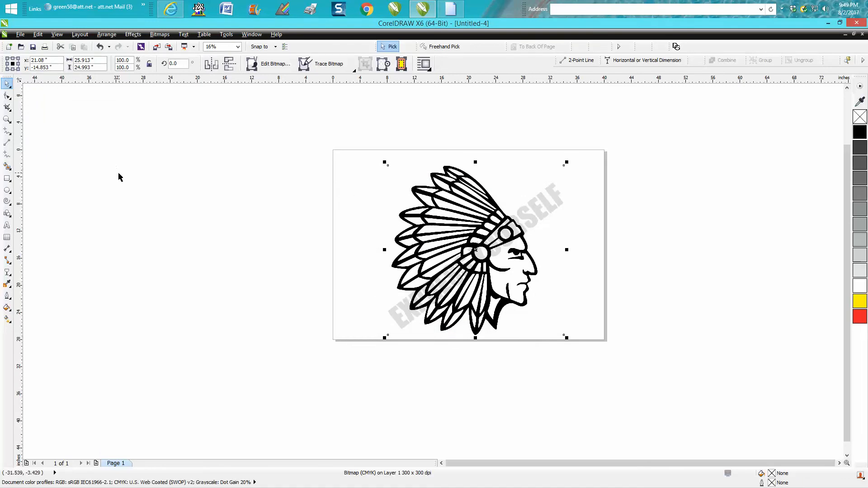
# Import TEST5.pdf and place its chief drawing copy to the right of the page.
pyautogui.click(20, 34)
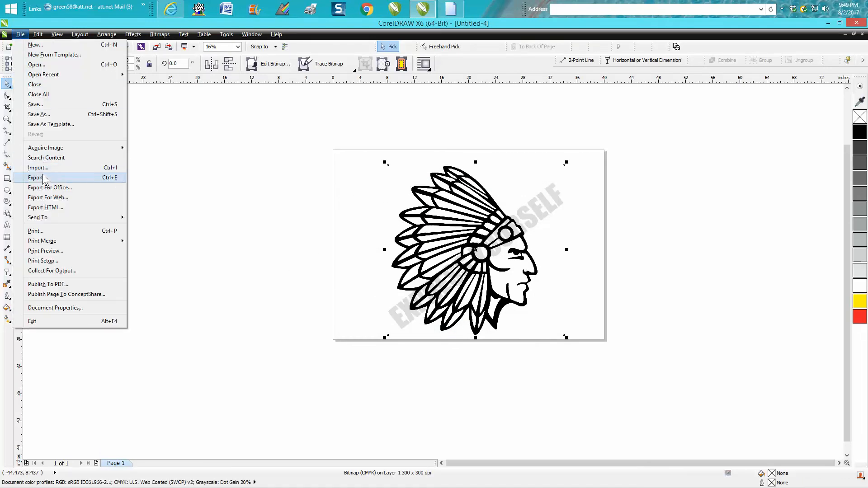
pyautogui.click(38, 167)
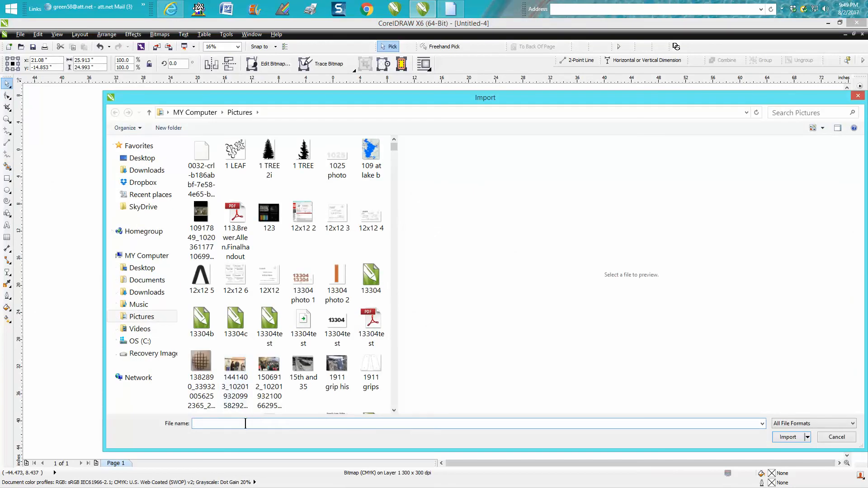
pyautogui.write('TEST')
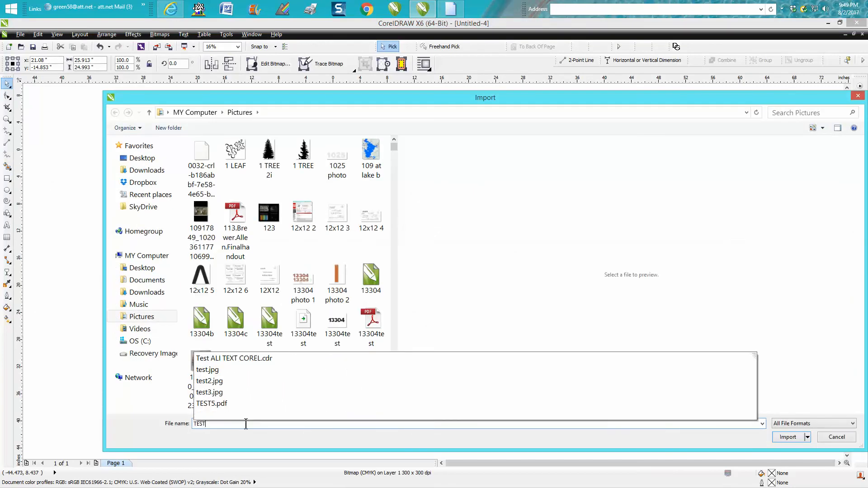
pyautogui.click(212, 403)
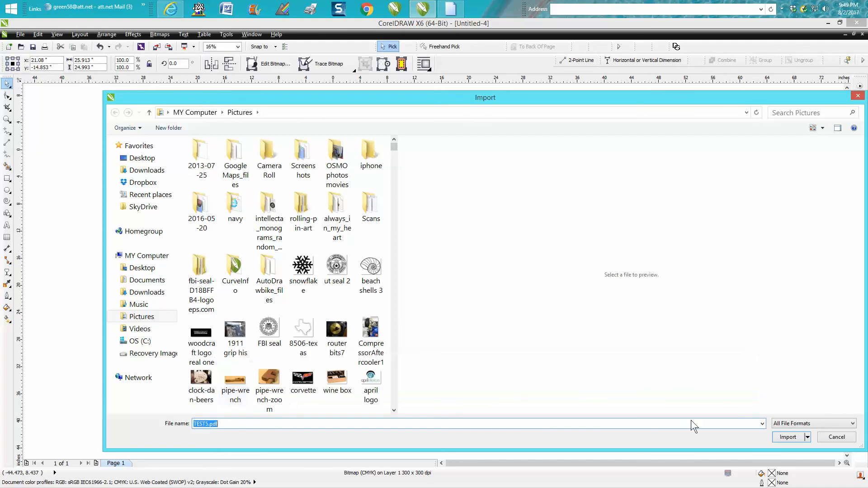
pyautogui.click(789, 437)
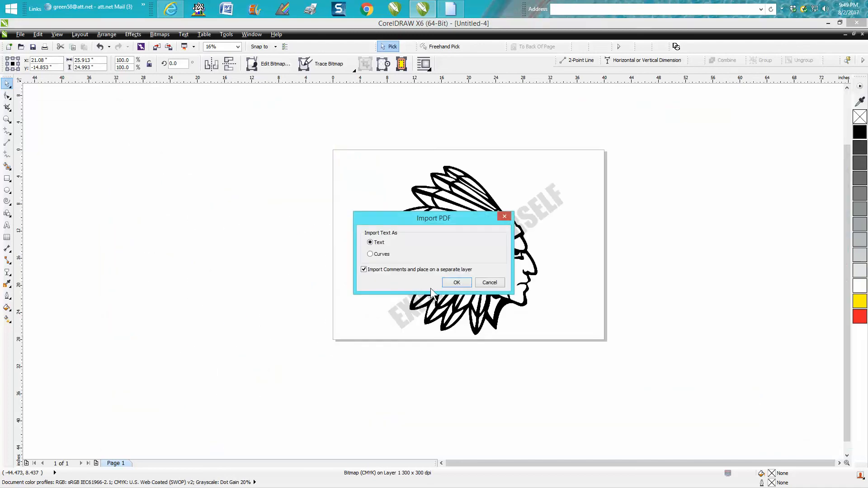
pyautogui.click(456, 282)
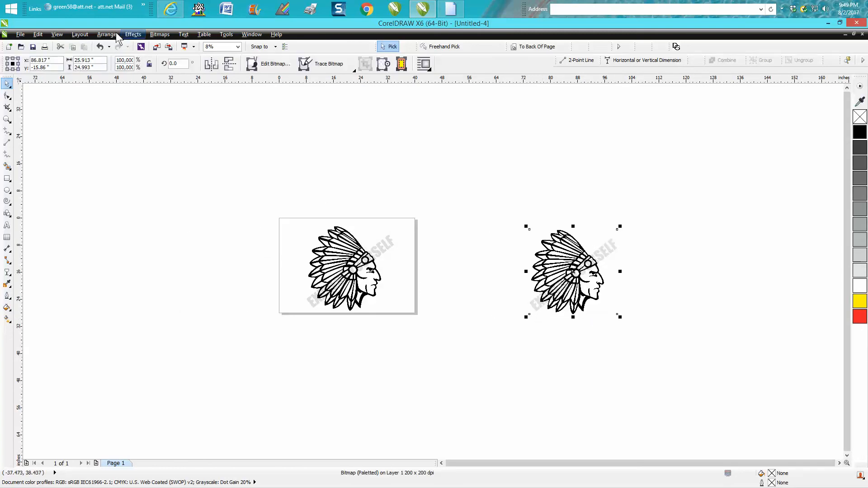
pyautogui.click(107, 34)
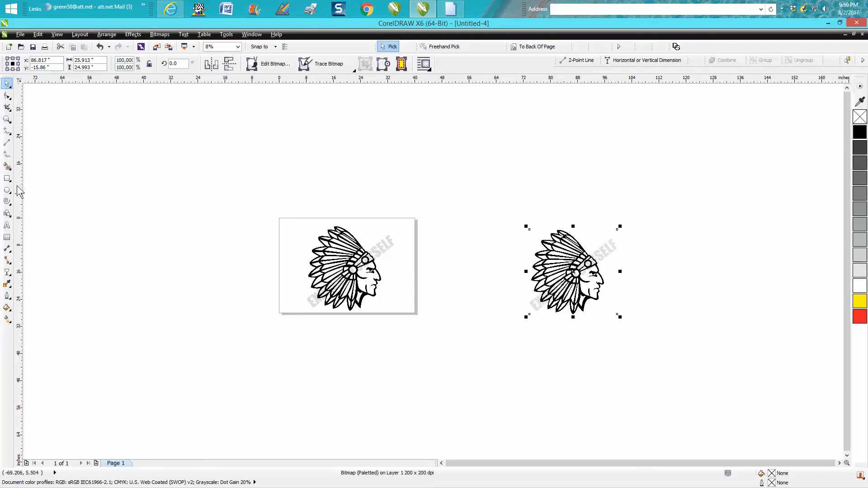
pyautogui.click(7, 120)
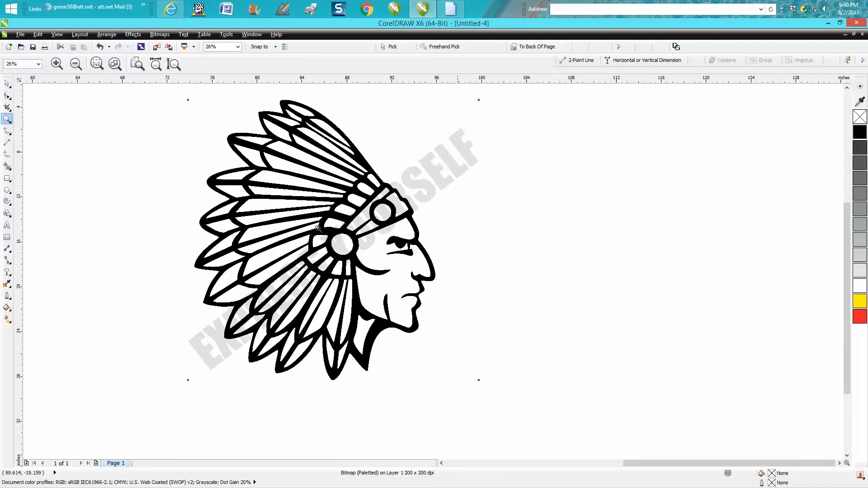
pyautogui.moveTo(536, 187)
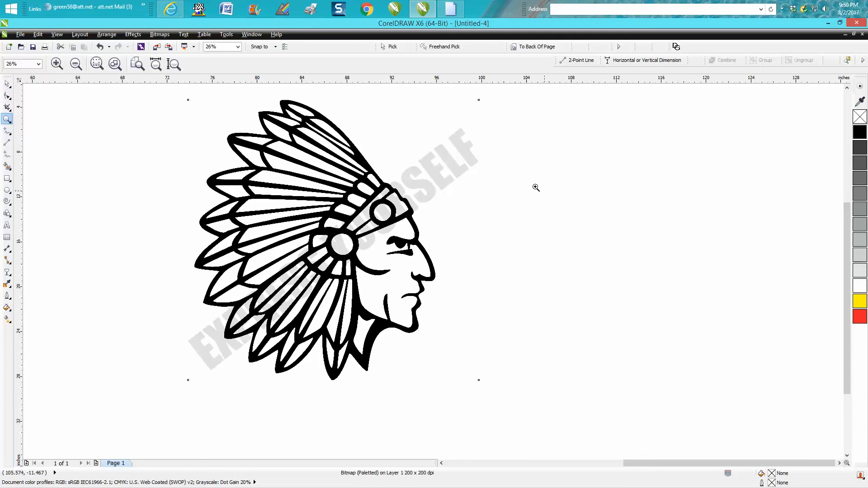
pyautogui.click(332, 240)
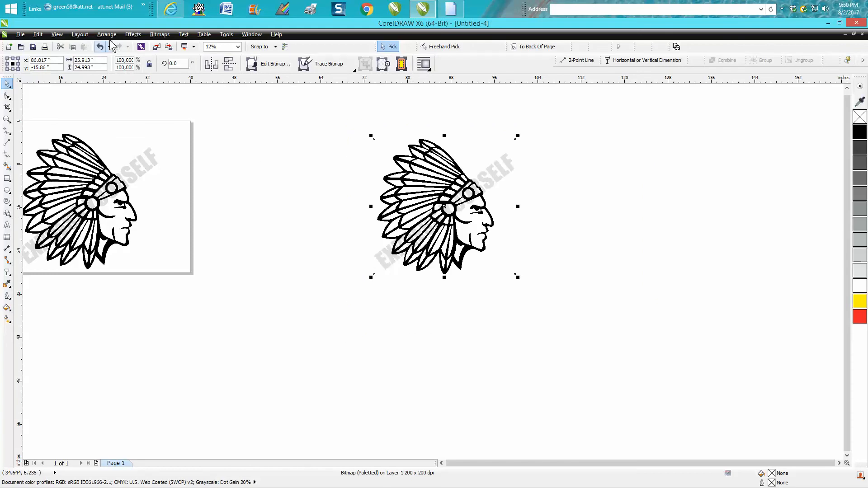
pyautogui.click(106, 34)
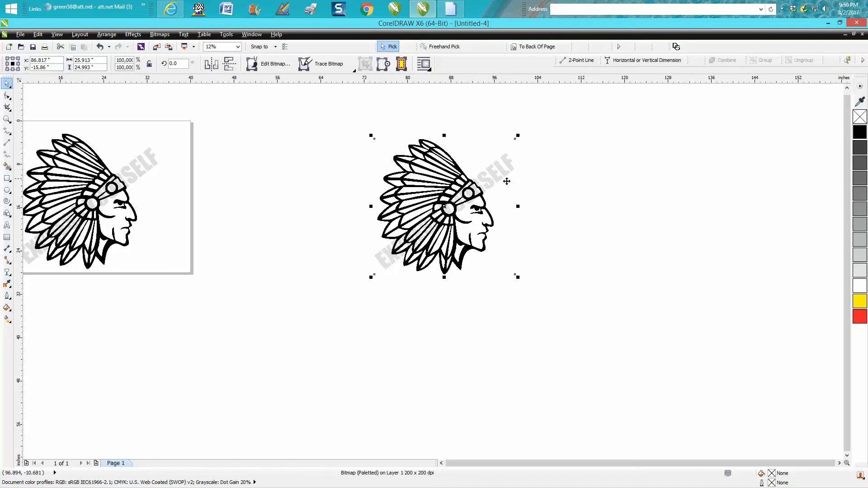
pyautogui.moveTo(509, 188)
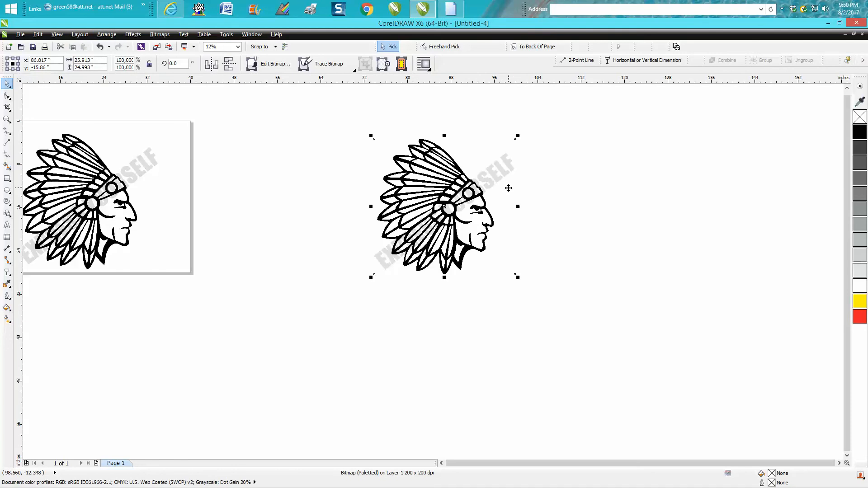